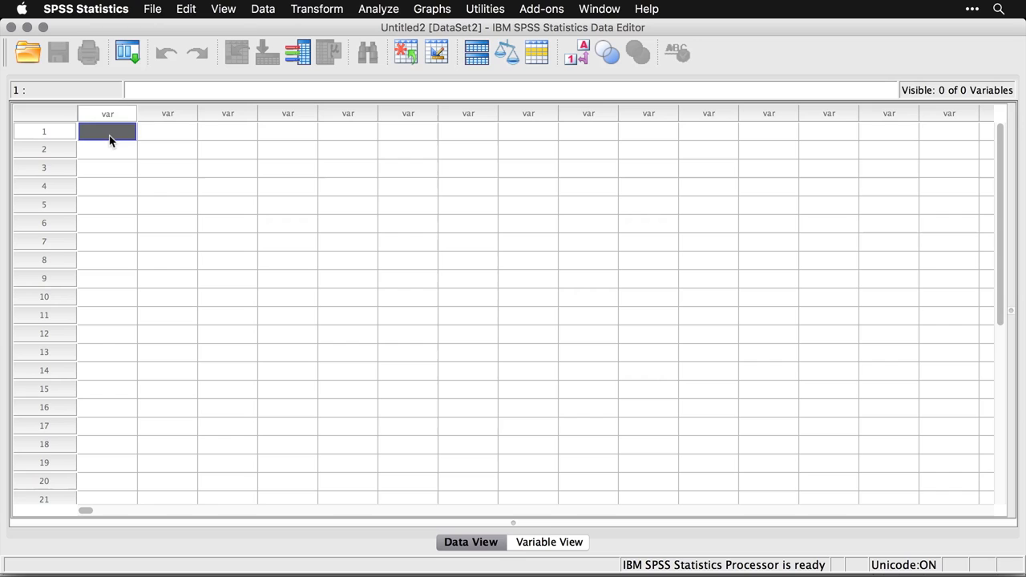
Type 1, 2, 3 across the first row's three columns, then begin row 2 with 4, 5, 6.
text(1.00)
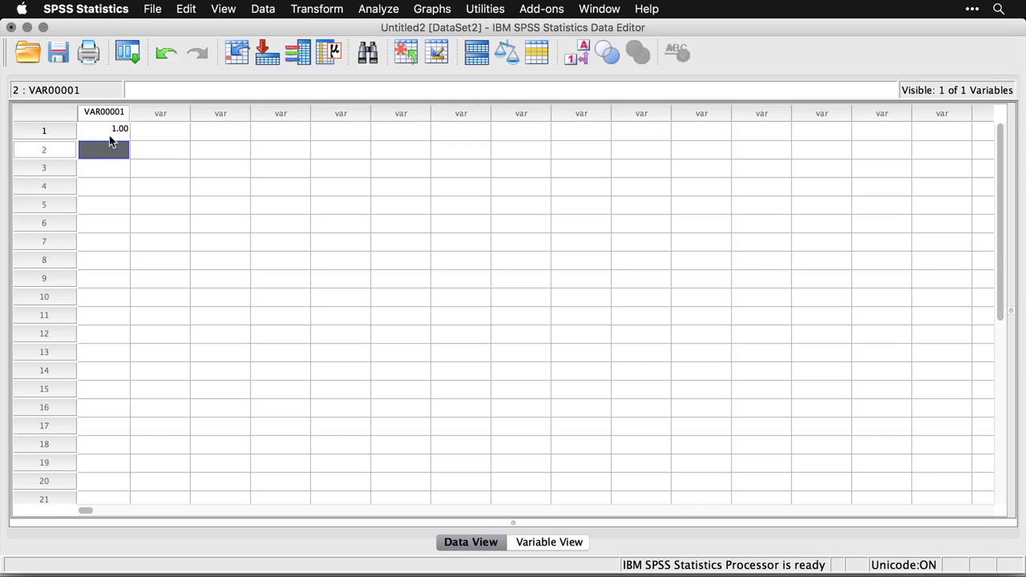
click(104, 129)
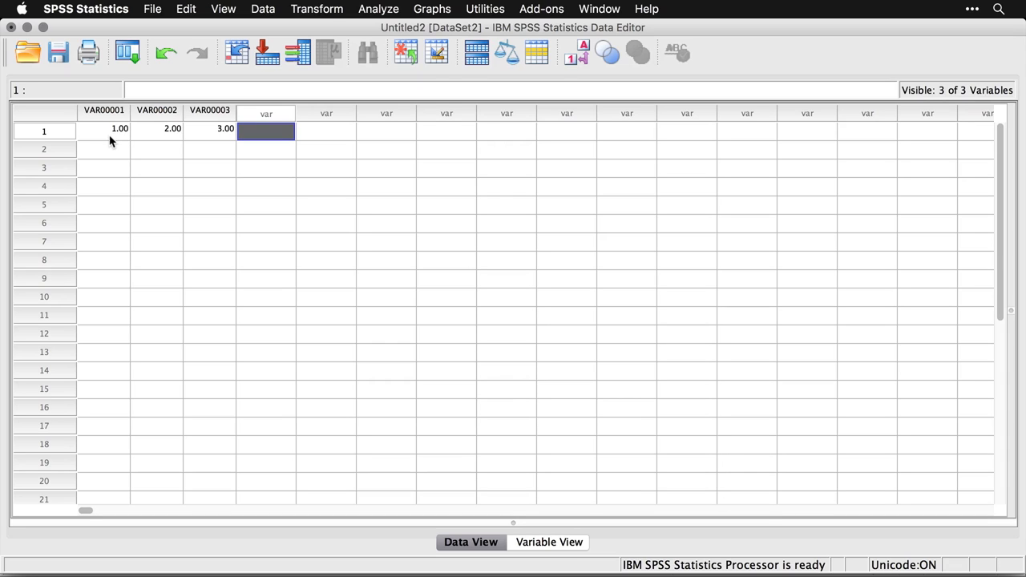
click(265, 149)
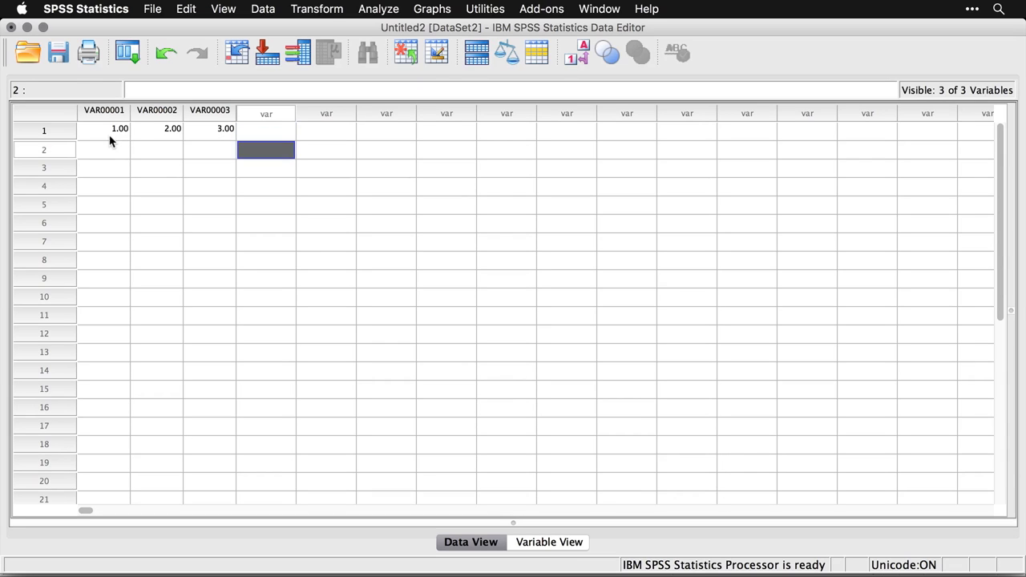
click(103, 149)
text(4)
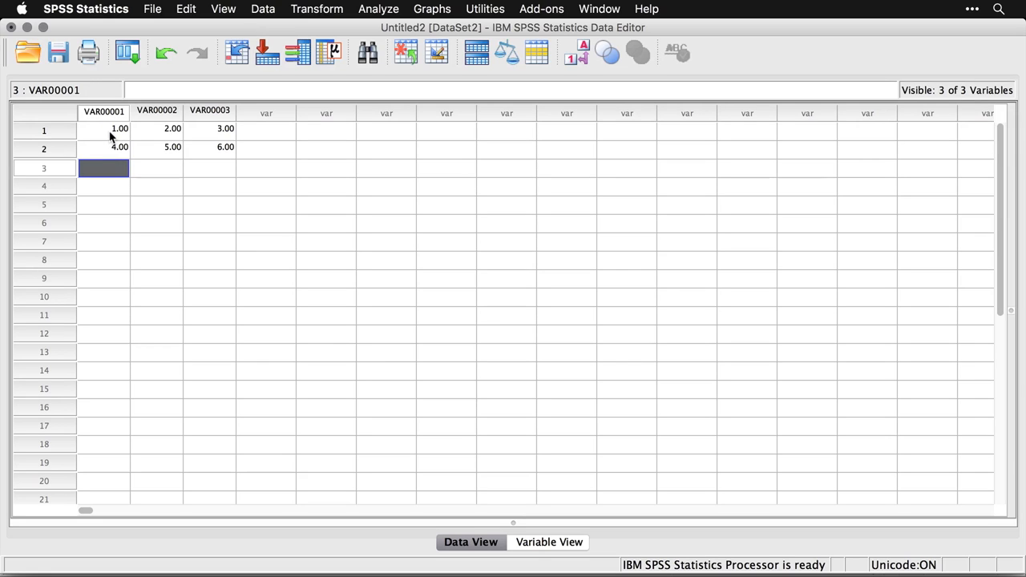
mouse_move(174, 234)
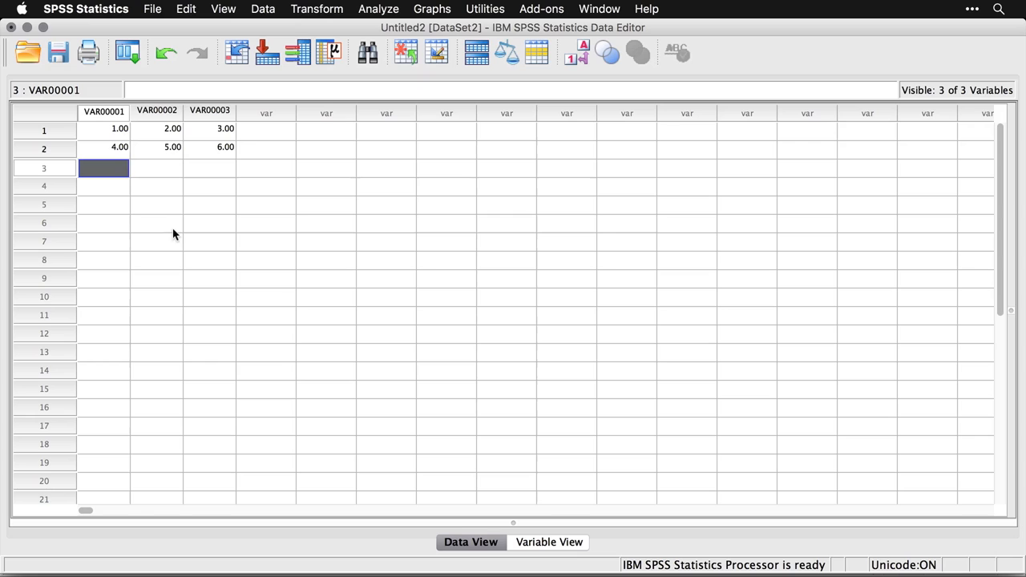
Select the VAR00001 column and view the three numeric, two-decimal variable definitions.
click(104, 113)
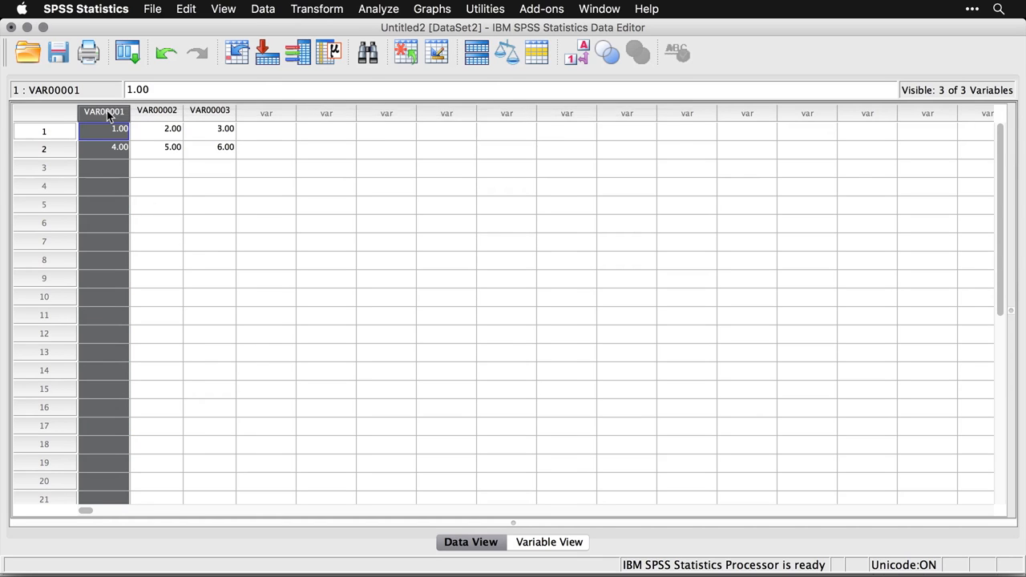
click(548, 543)
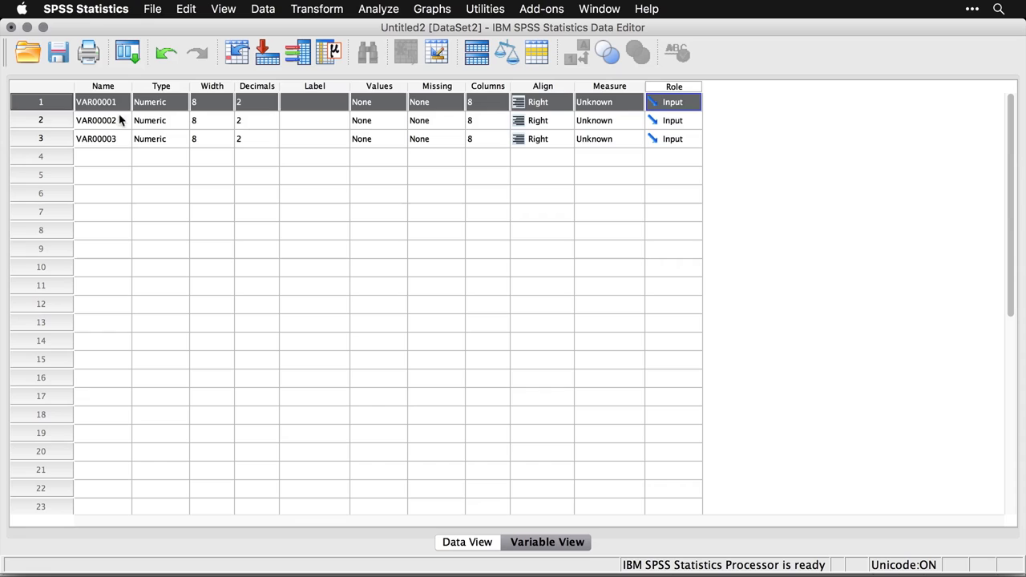
mouse_move(279, 129)
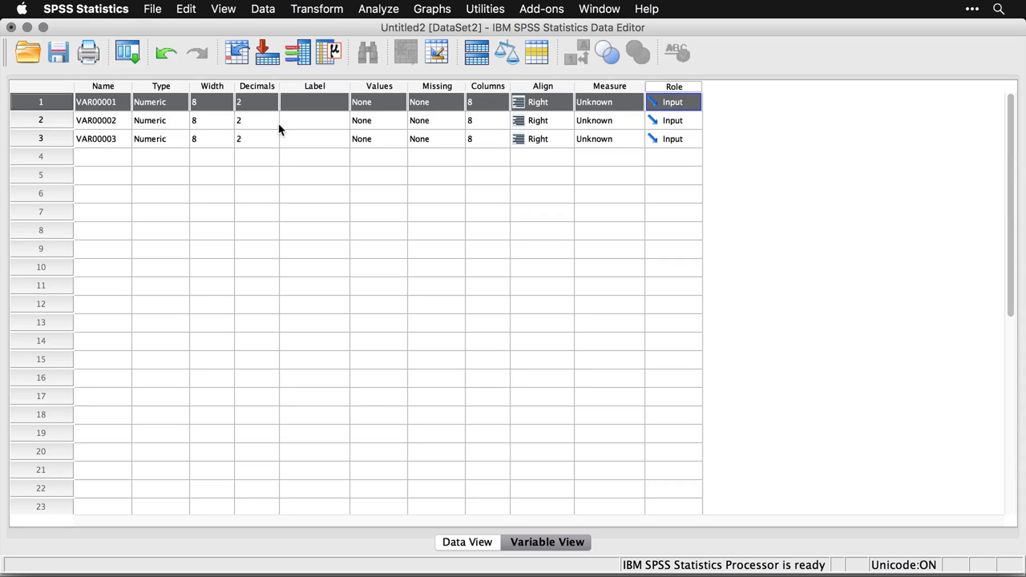
mouse_move(513, 477)
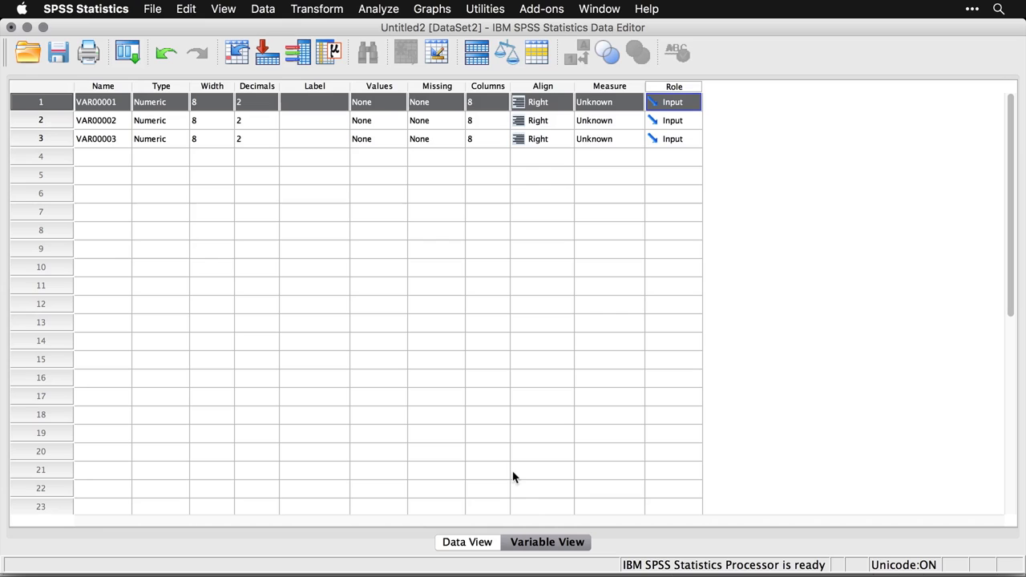
click(464, 542)
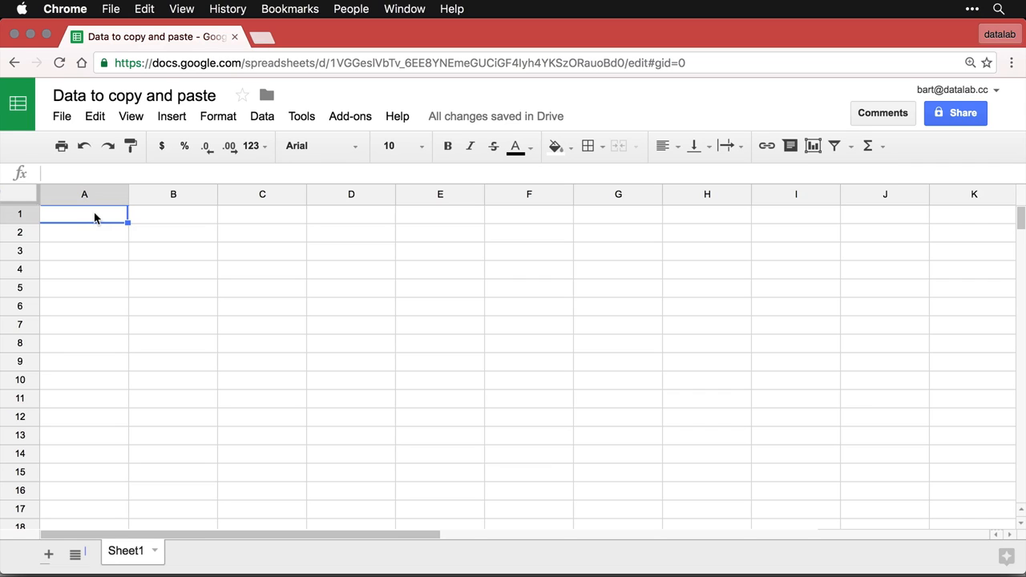
Enter 56, 43, j in A1:C1 and 21, 34, g in A2:C2, then select A1:C2.
text(43)
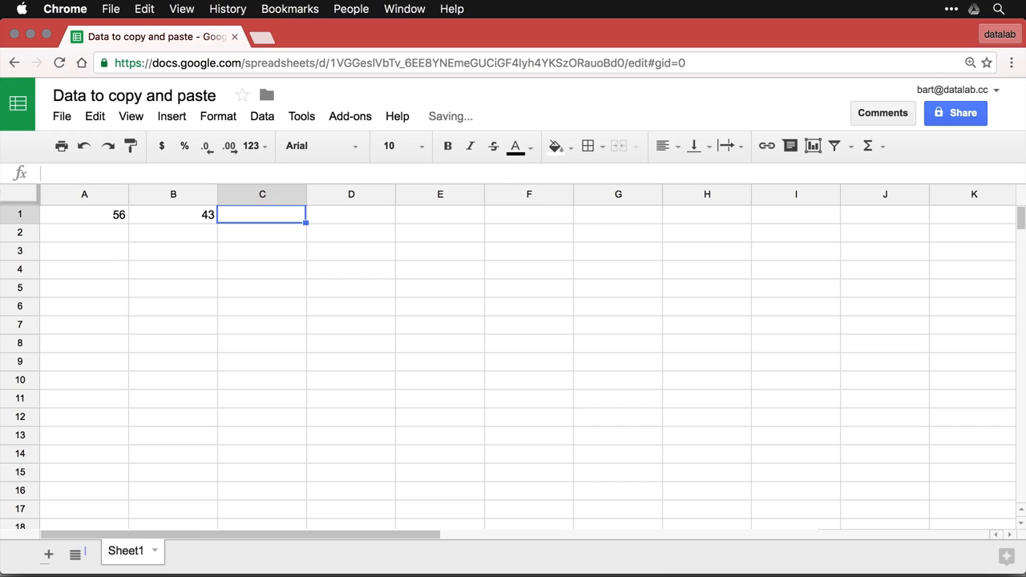
text(j)
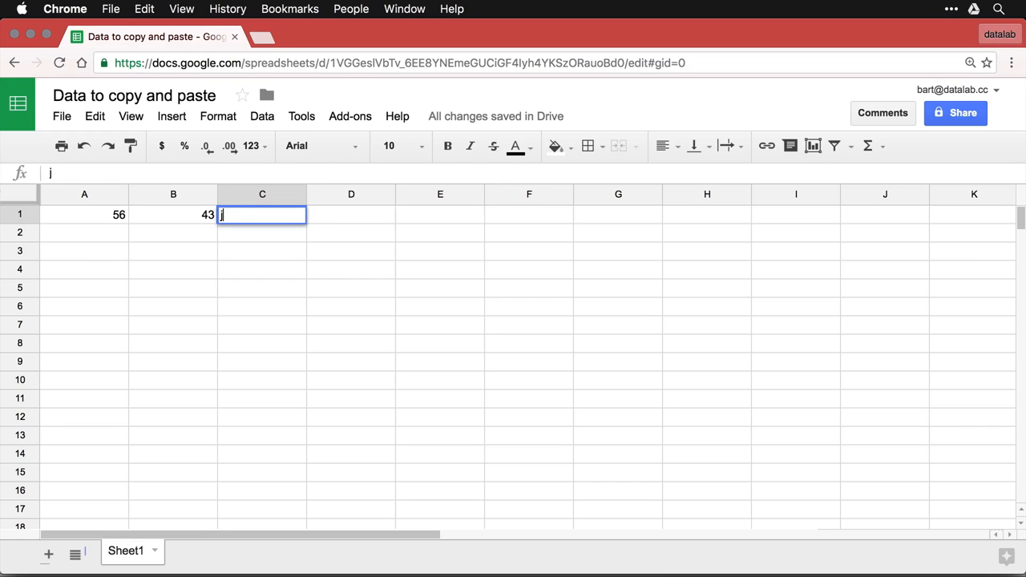
key(Enter)
text(g)
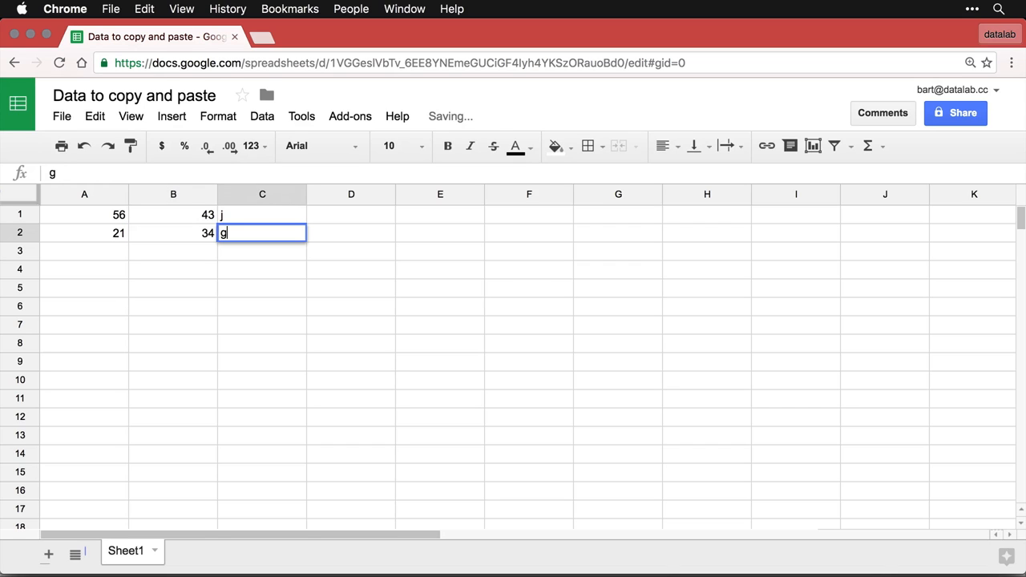
key(Enter)
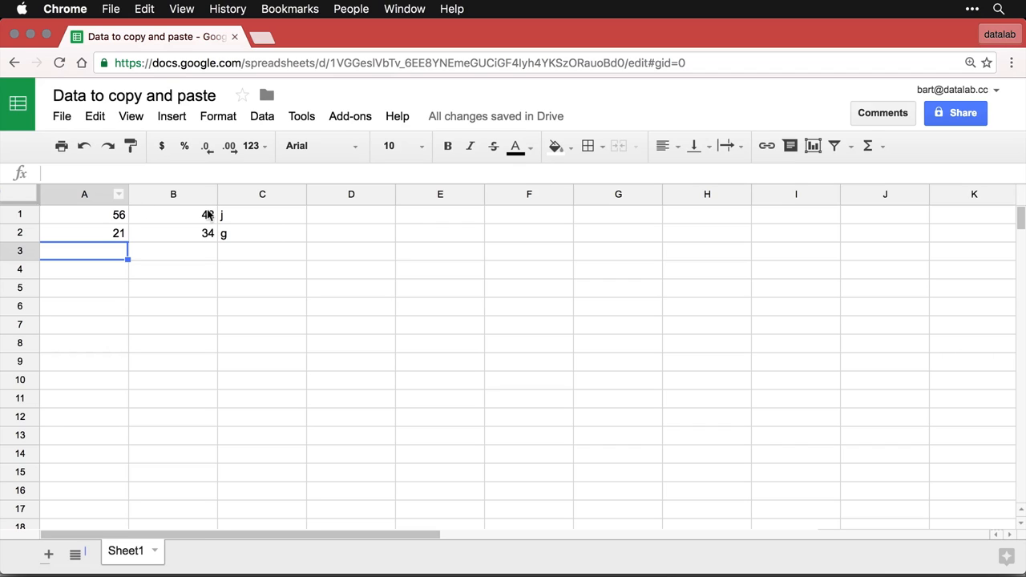
click(262, 232)
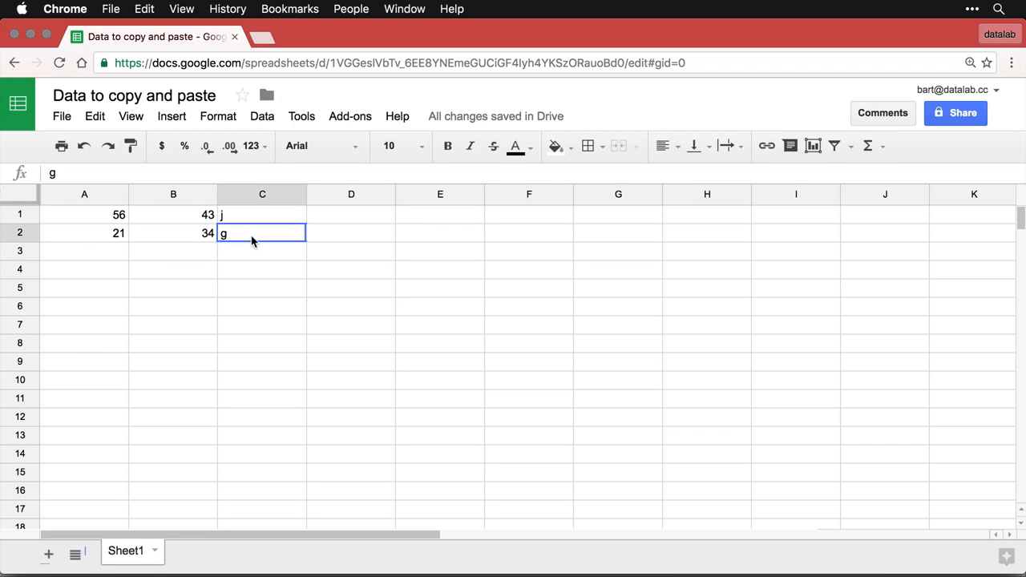
drag(84, 214, 262, 233)
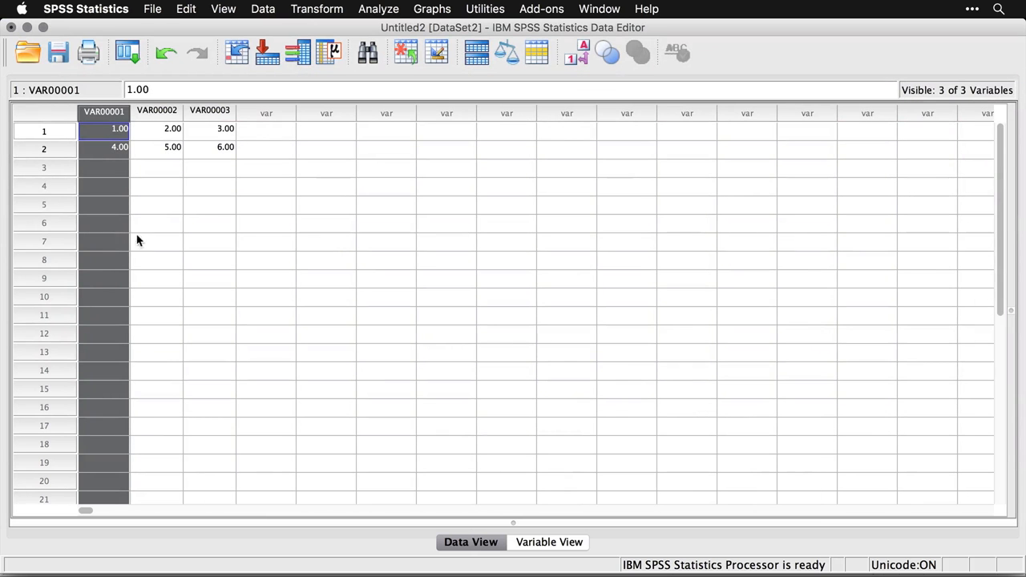
Paste the sheet cells into row 1 of the fourth column and widen the VAR00006 column.
click(266, 131)
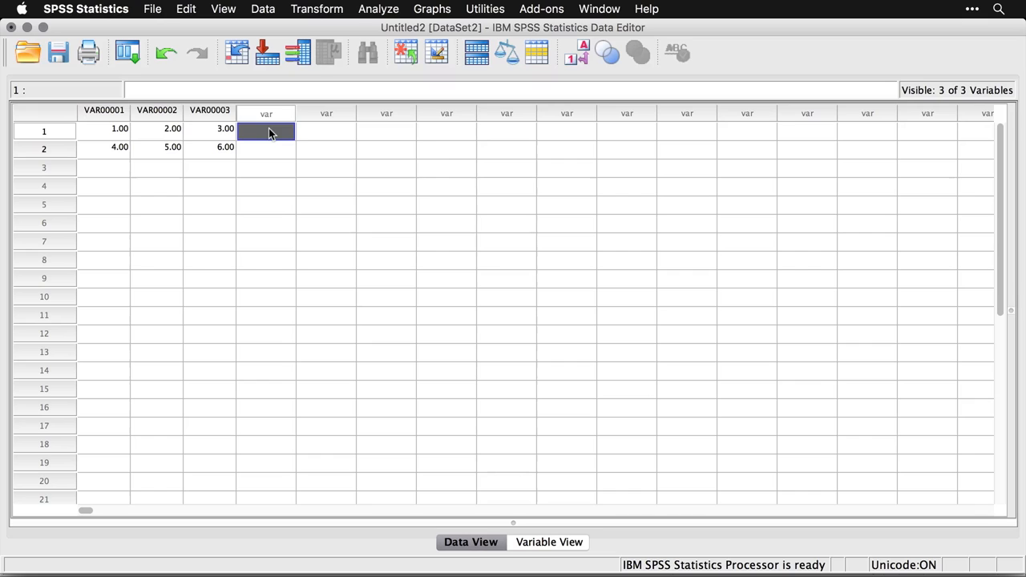
right_click(267, 131)
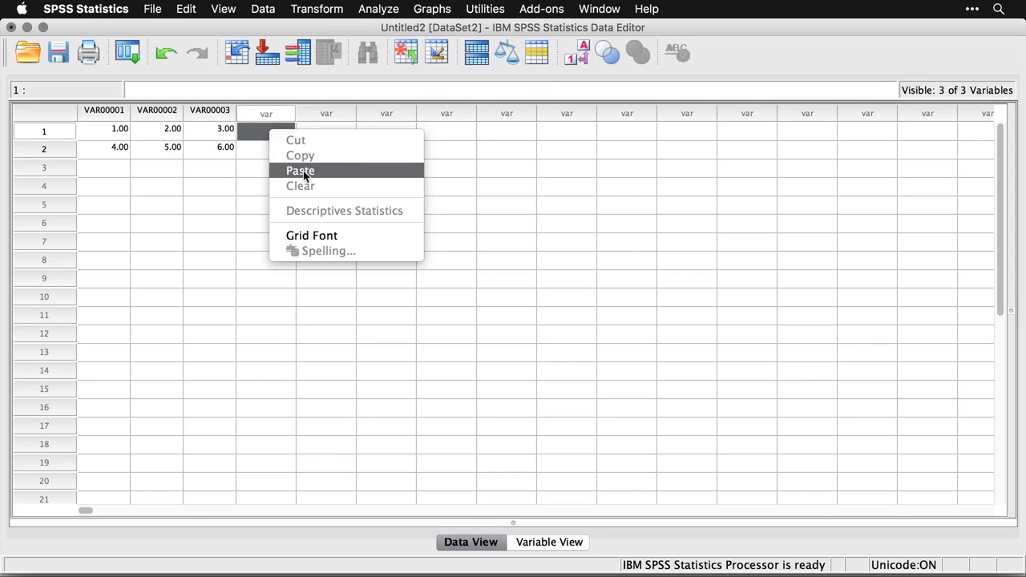
click(300, 171)
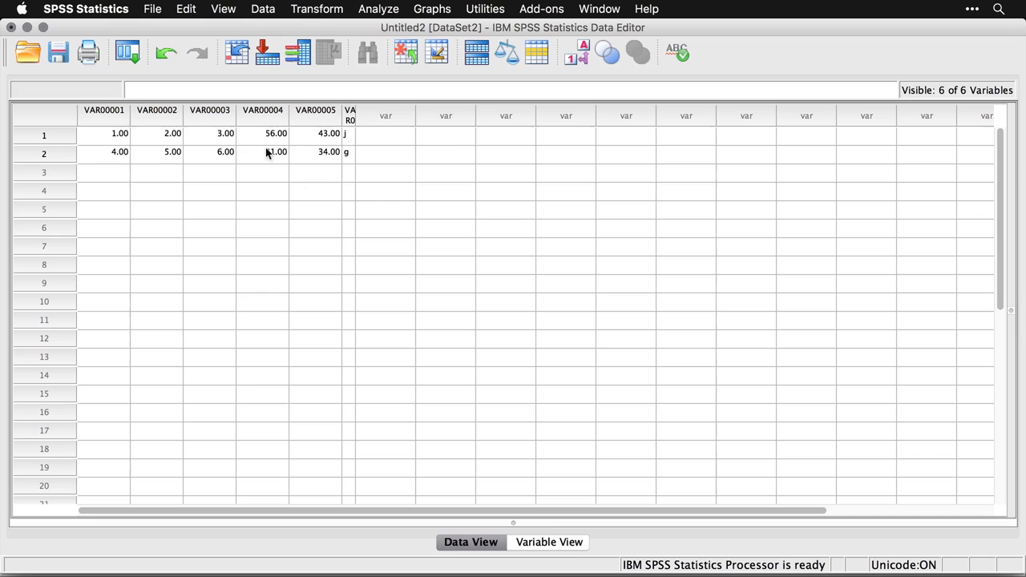
text(21.00)
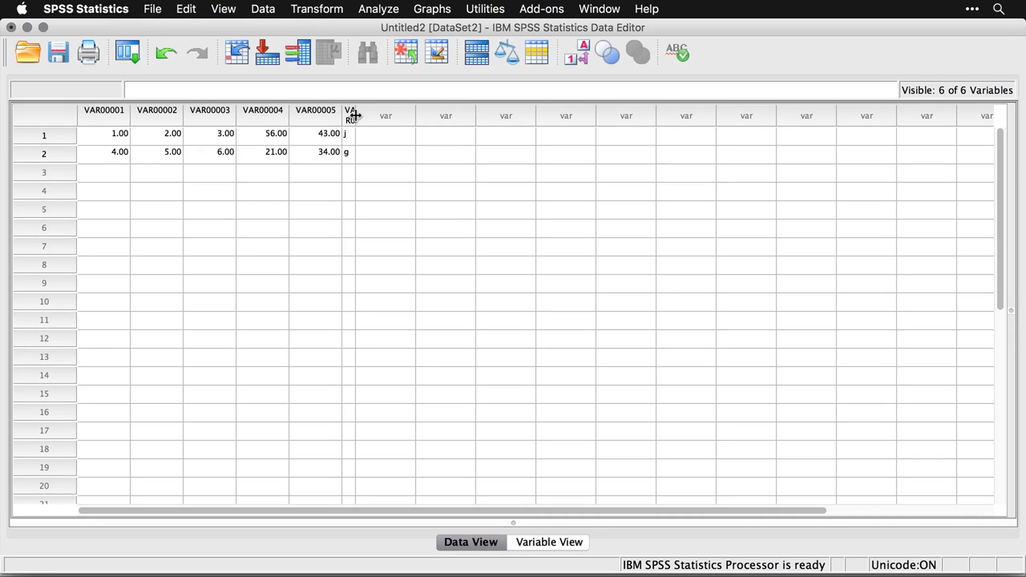
drag(361, 115, 387, 115)
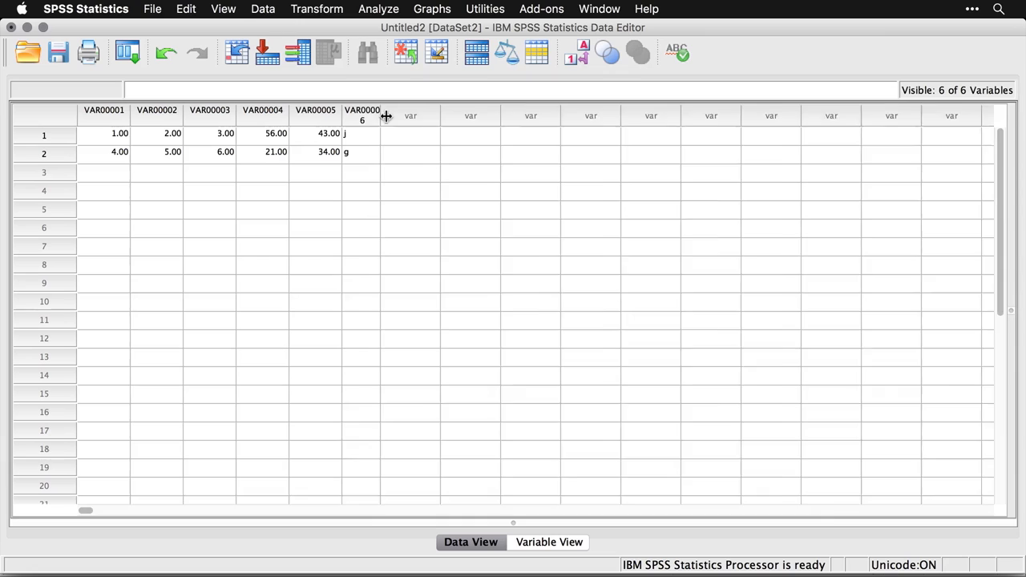